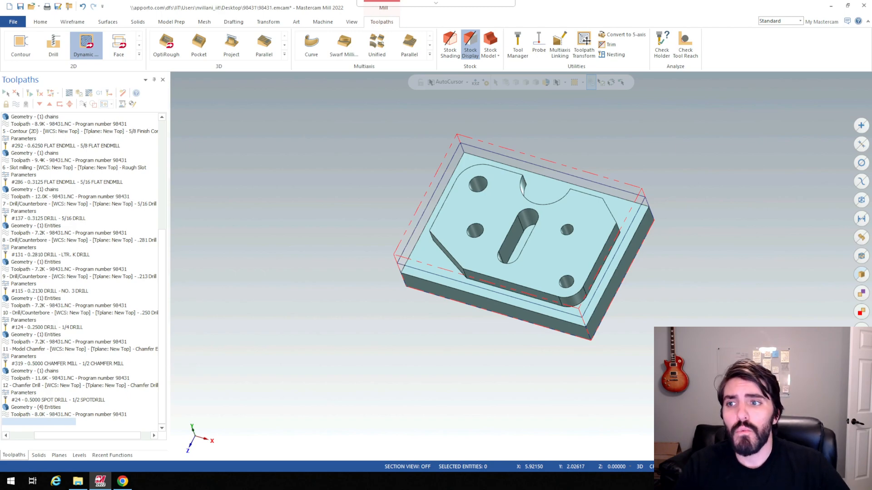
# - Select operation 2, Contour (2D), in the Toolpaths Manager to show its toolpath
pyautogui.scroll(3)
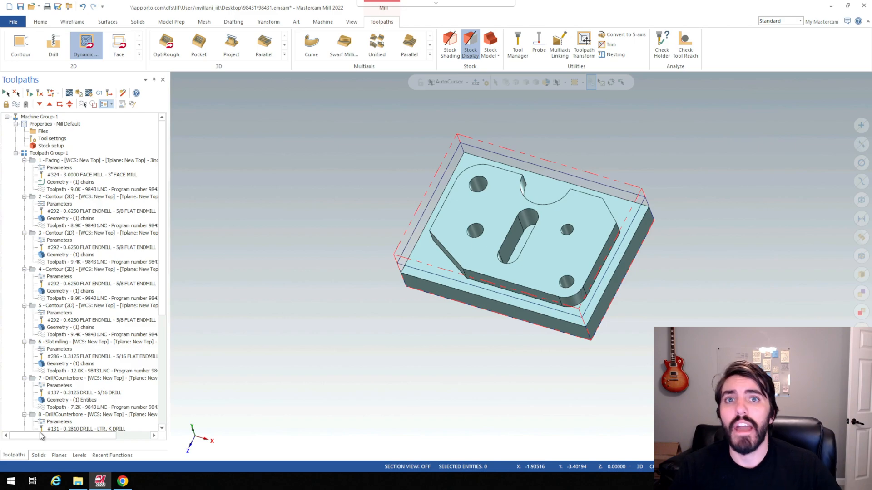
pyautogui.click(103, 188)
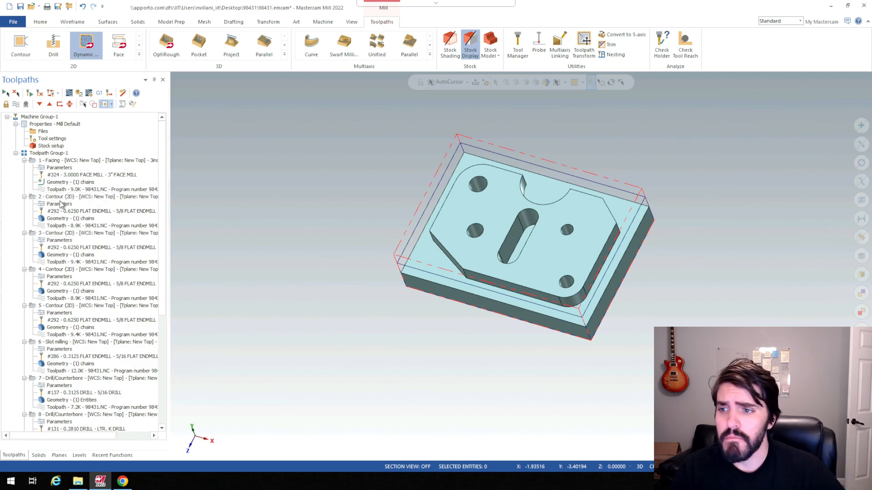
pyautogui.click(97, 196)
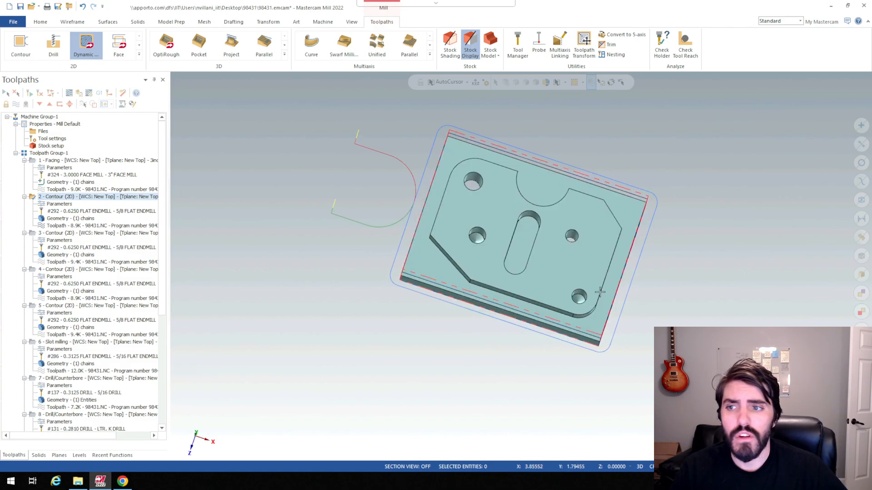
# - Add operation 3, the second 2D contour, so both contour toolpaths display
pyautogui.click(72, 233)
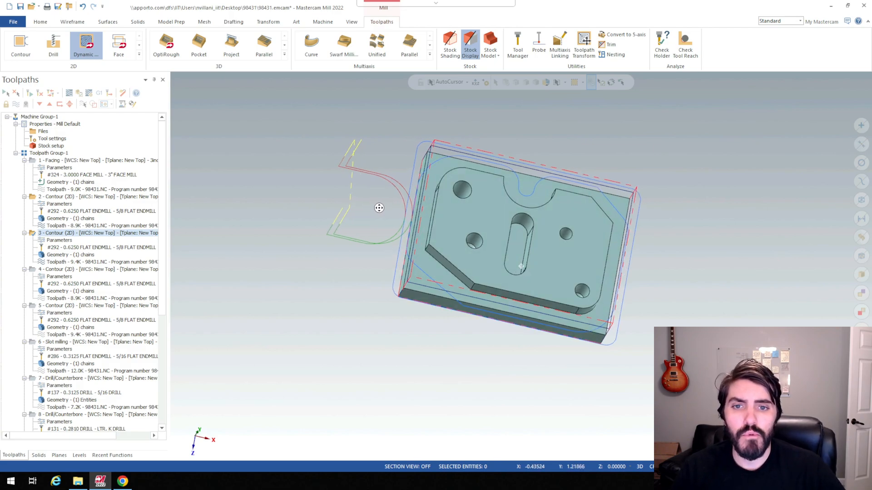
pyautogui.moveTo(379, 207)
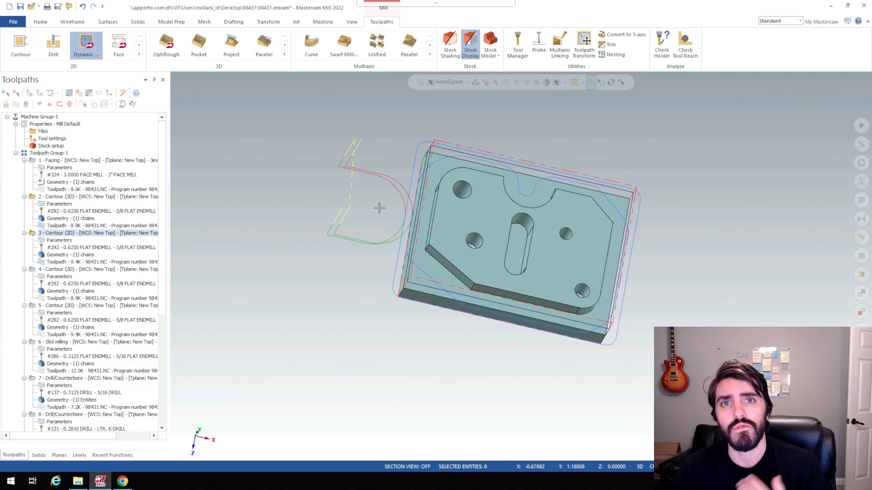
pyautogui.scroll(-3)
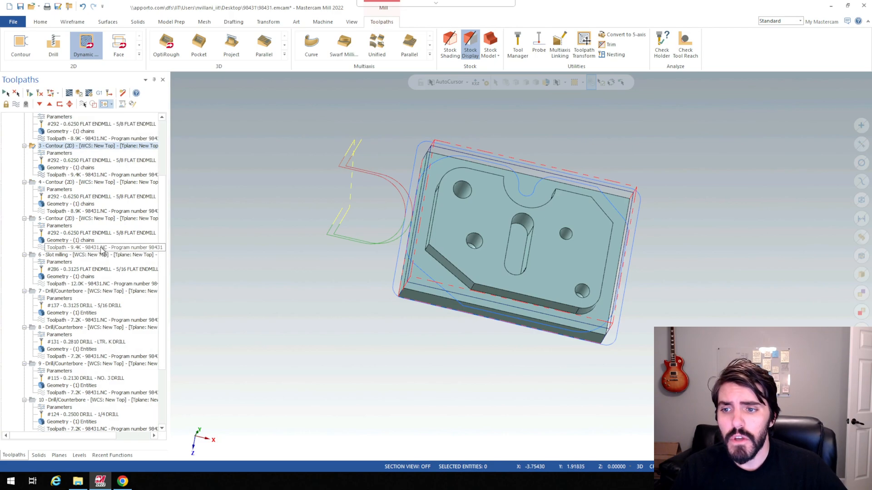
pyautogui.scroll(3)
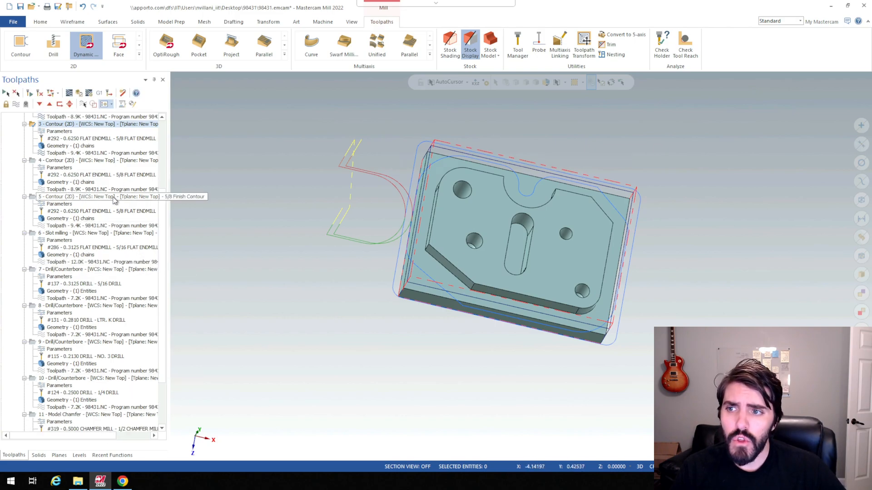
pyautogui.scroll(3)
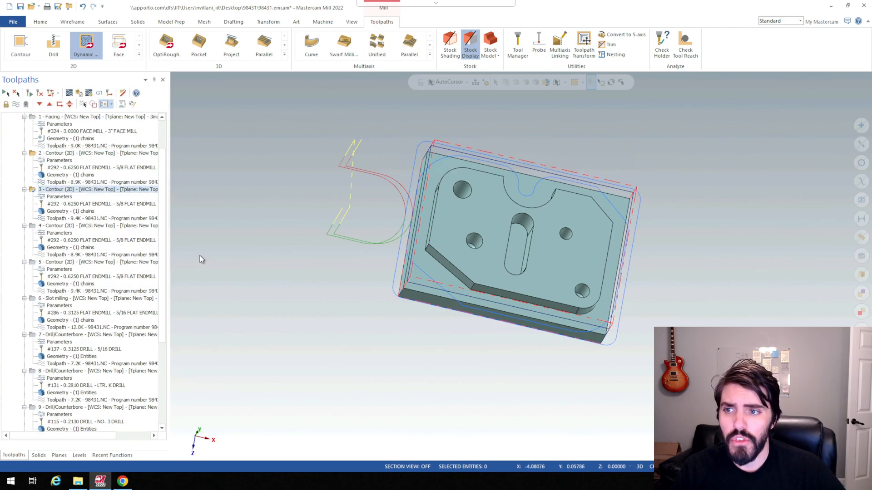
pyautogui.click(83, 153)
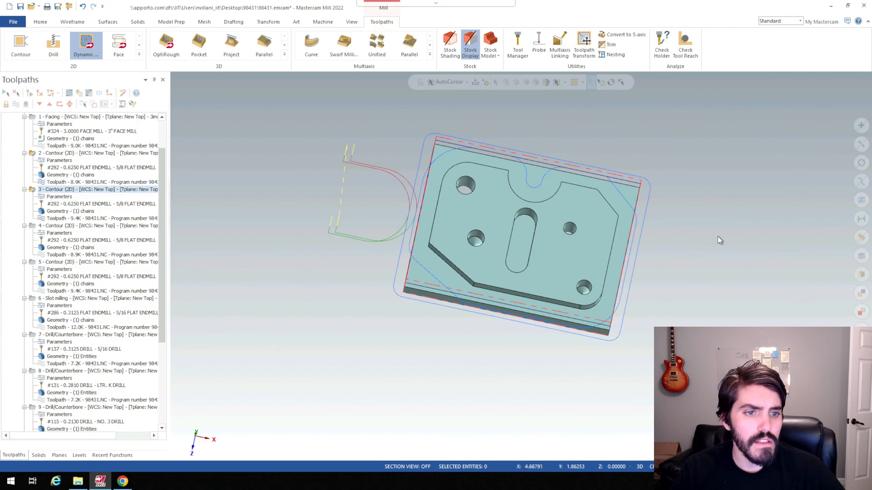
# - Verify both contour operations in Mastercam Simulator and play the island cut
pyautogui.click(32, 45)
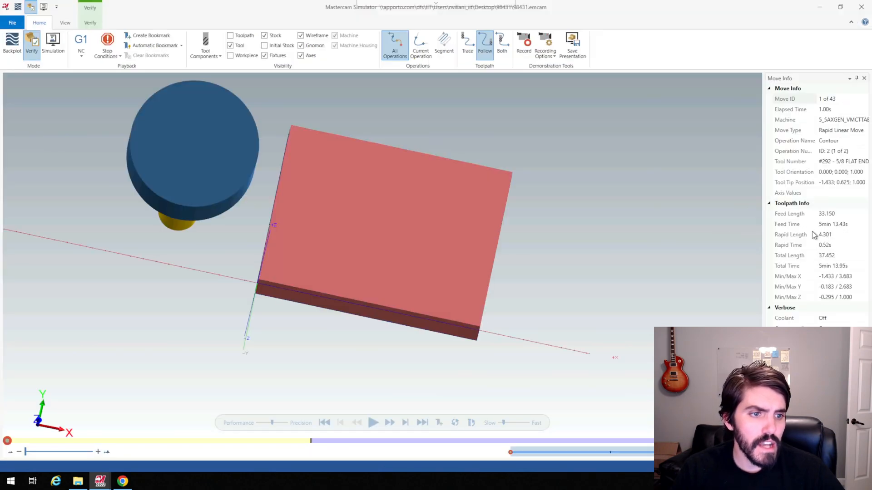
pyautogui.moveTo(824, 276)
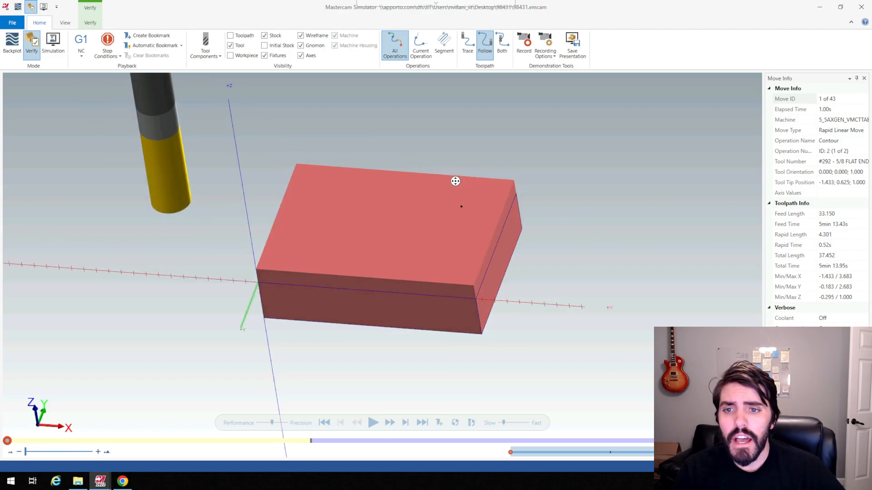
pyautogui.click(374, 423)
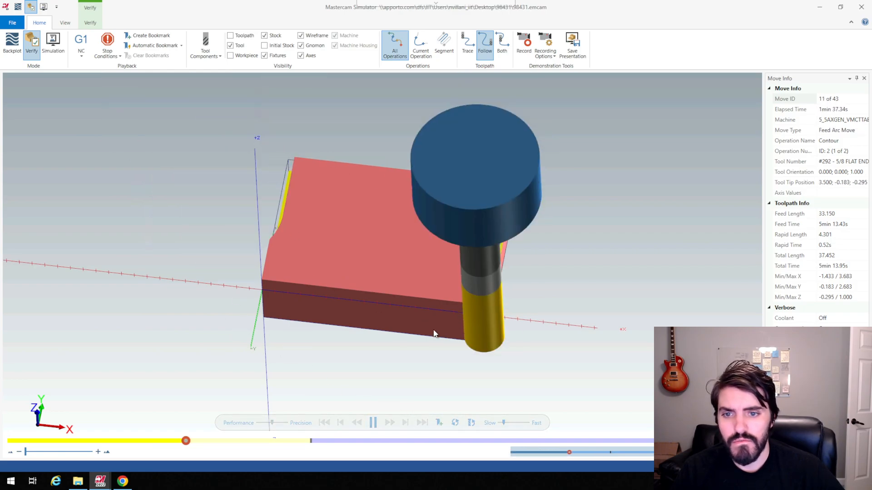
pyautogui.click(373, 423)
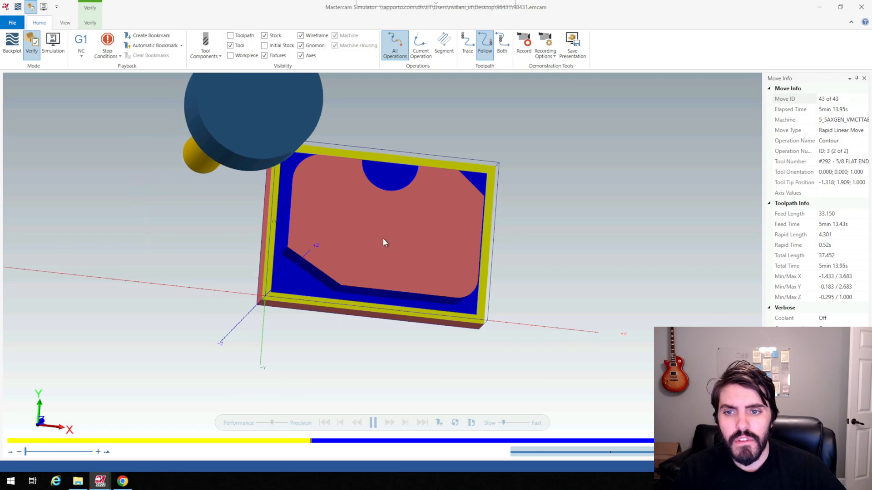
pyautogui.click(373, 423)
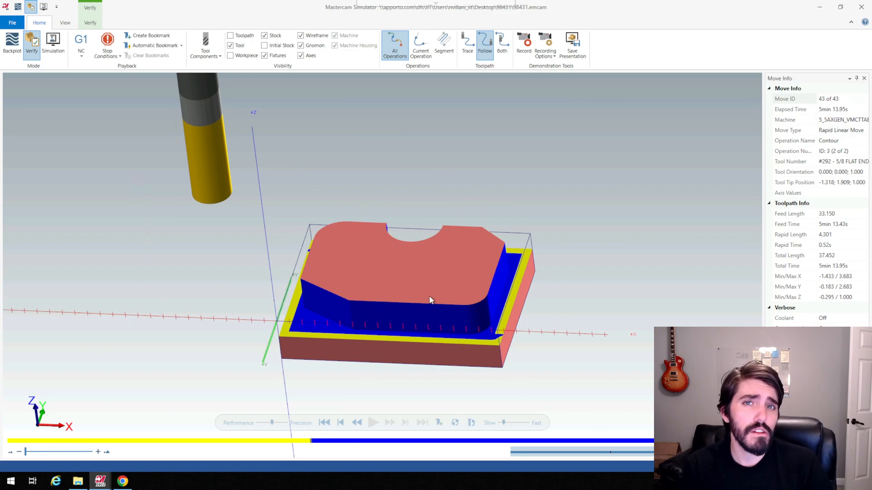
pyautogui.moveTo(499, 212)
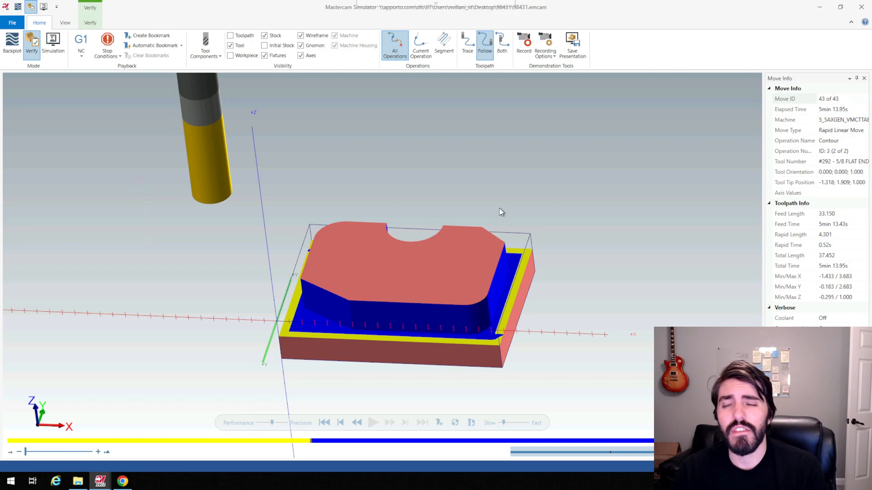
pyautogui.moveTo(285, 250)
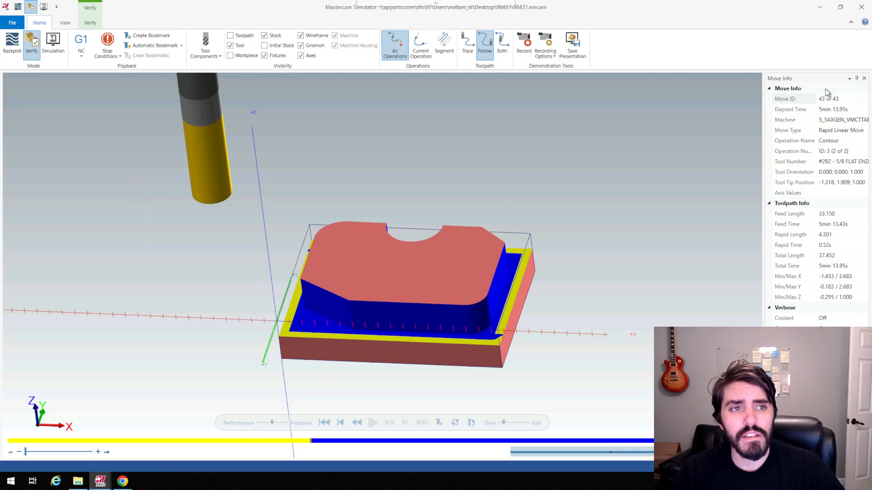
pyautogui.moveTo(860, 7)
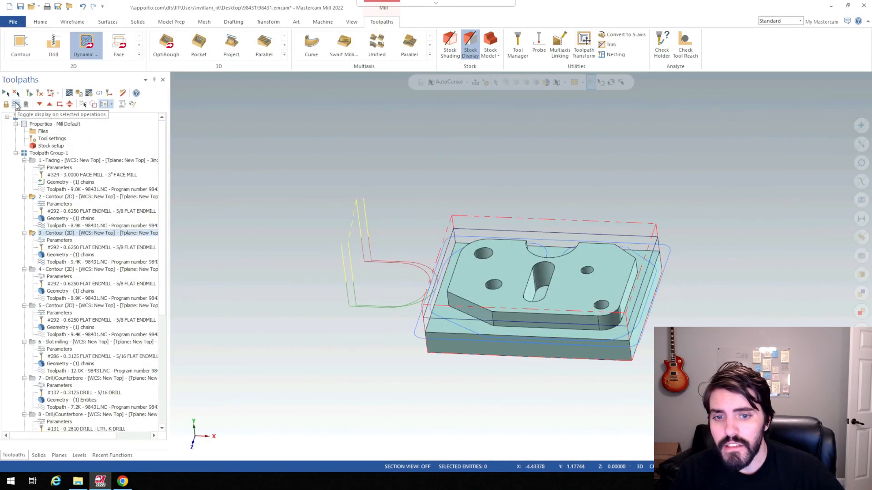
# - Expand the 2D gallery to show all milling and hole-making toolpath types
pyautogui.scroll(-3)
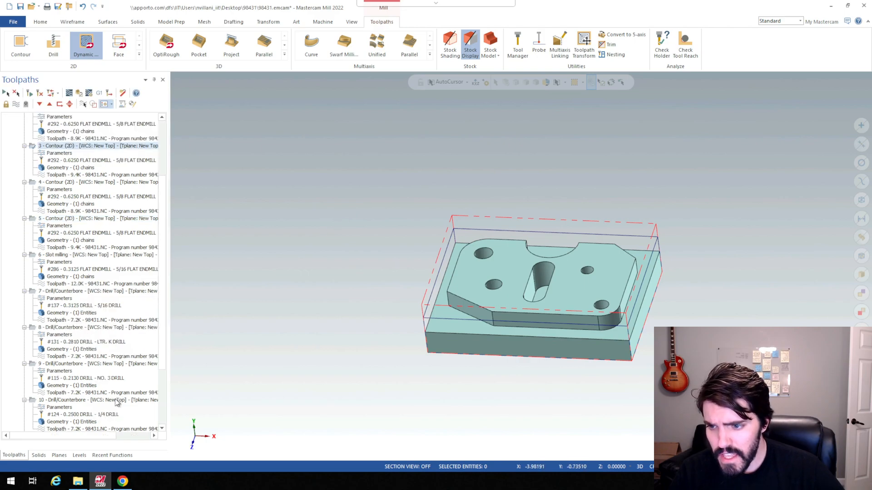
pyautogui.scroll(-3)
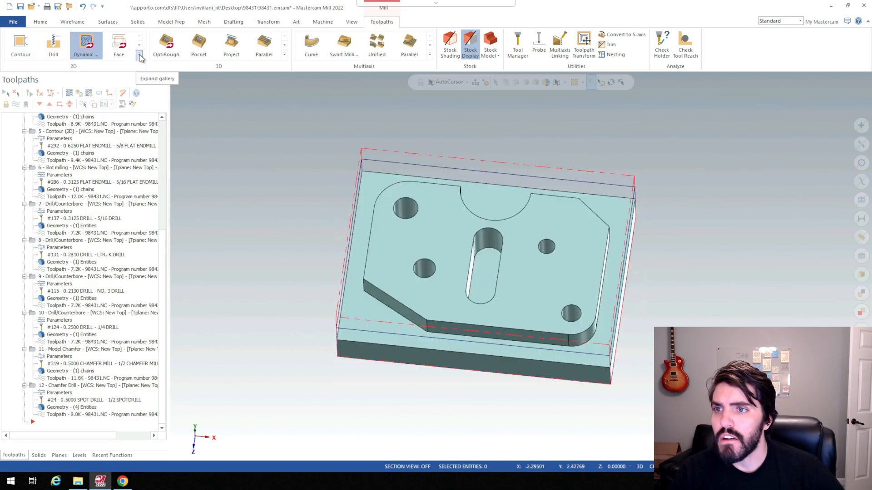
pyautogui.click(141, 57)
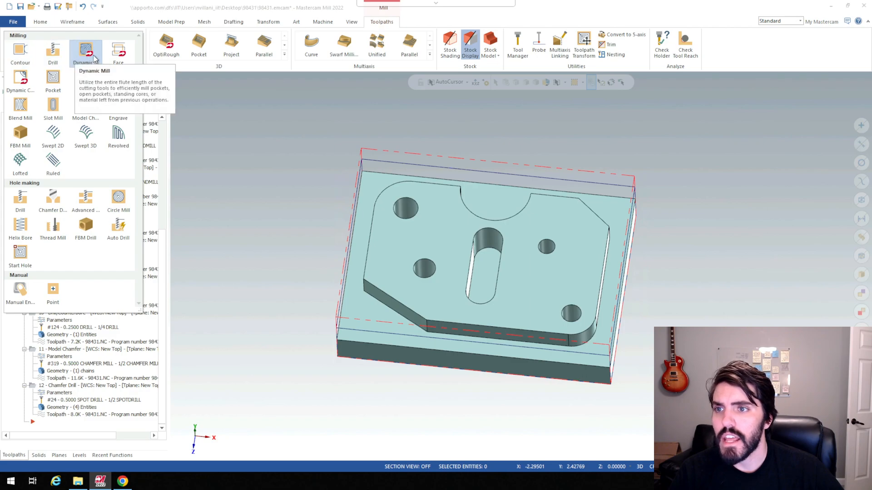
# - Start a 2D Dynamic Mill and chain the part's outer boundary as its region
pyautogui.click(85, 47)
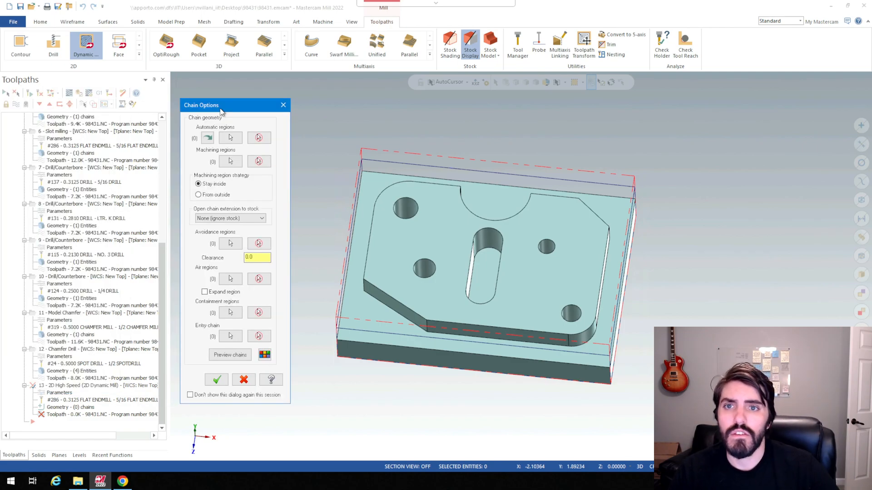
pyautogui.moveTo(230, 127)
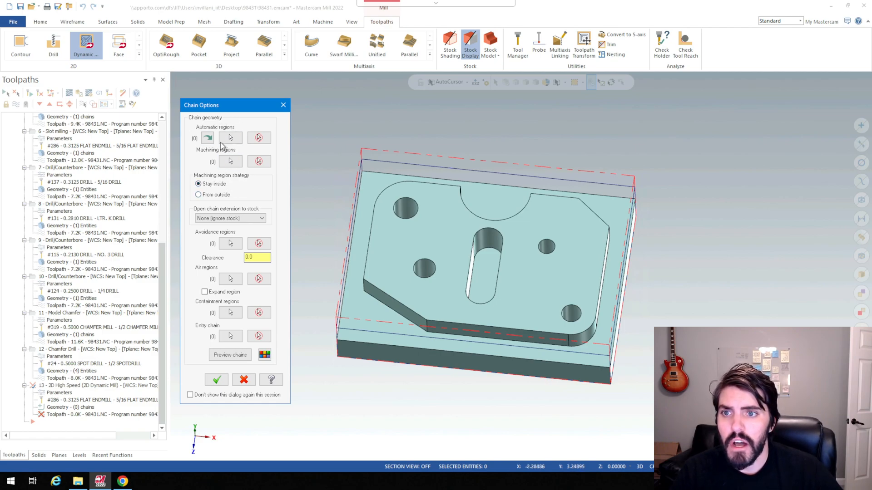
pyautogui.moveTo(229, 154)
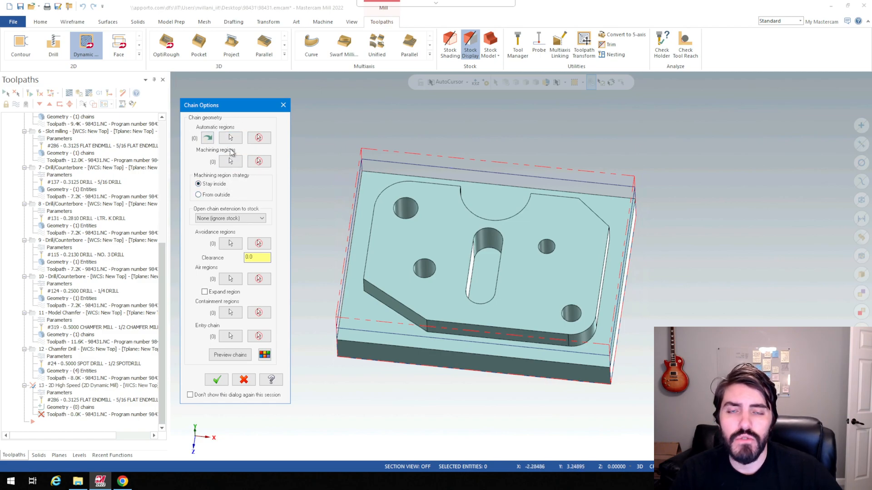
pyautogui.moveTo(240, 160)
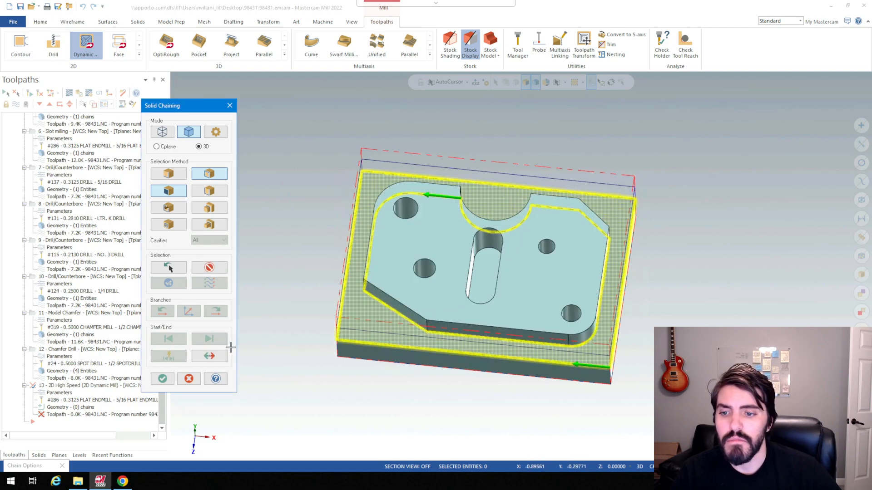
pyautogui.click(161, 379)
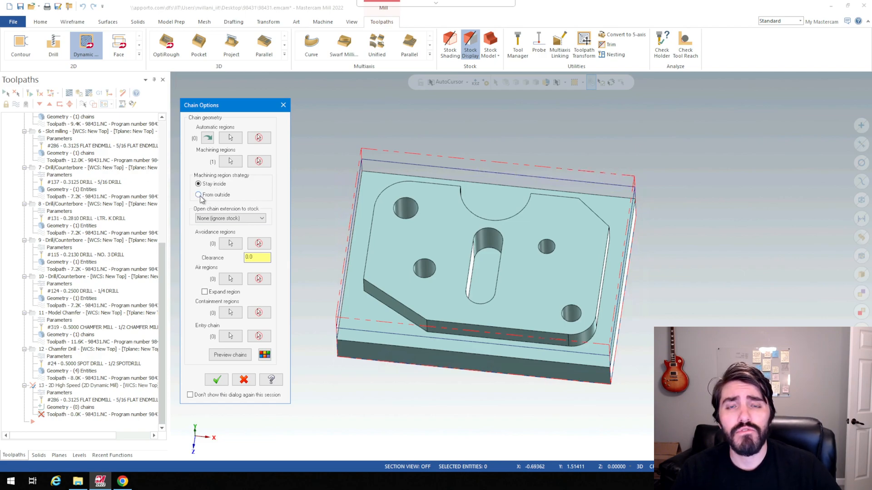
# - Cut from outside, add the island as an avoidance region, and accept Chain Options
pyautogui.click(198, 195)
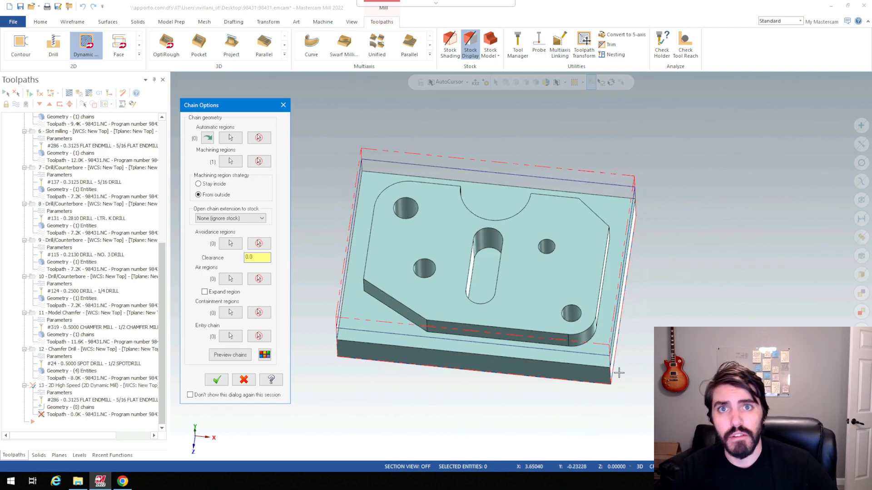
pyautogui.moveTo(268, 251)
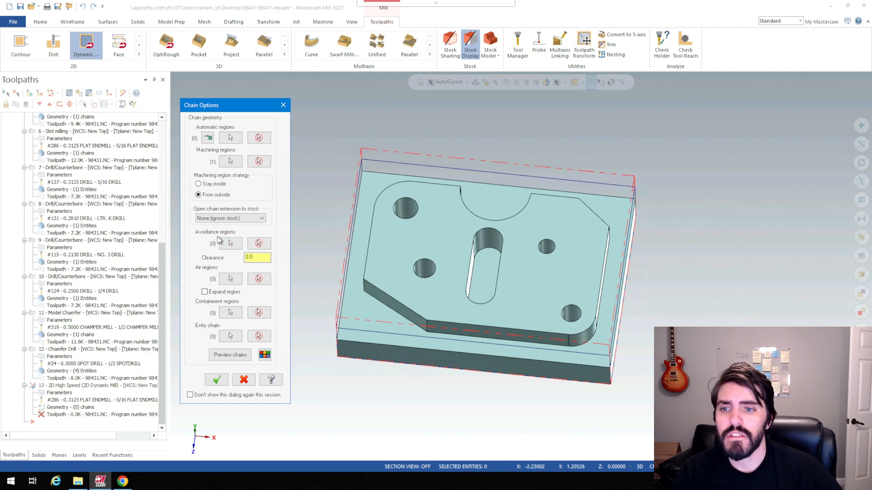
pyautogui.click(229, 161)
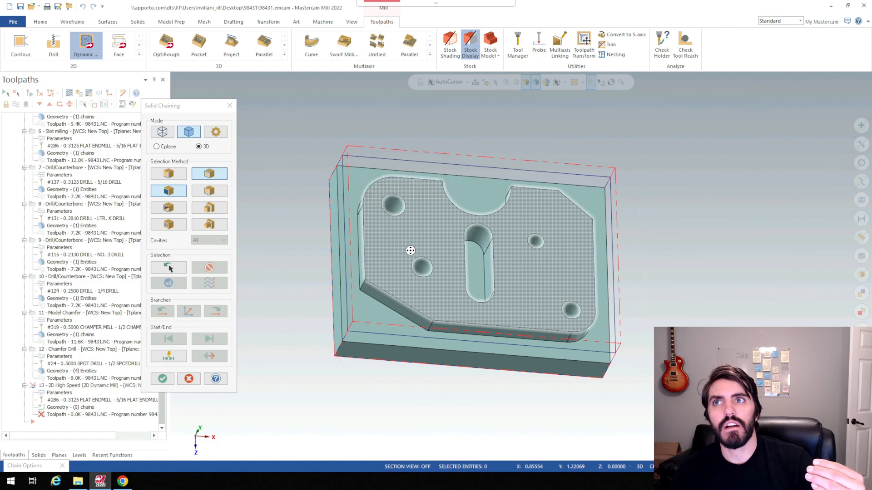
pyautogui.moveTo(561, 271)
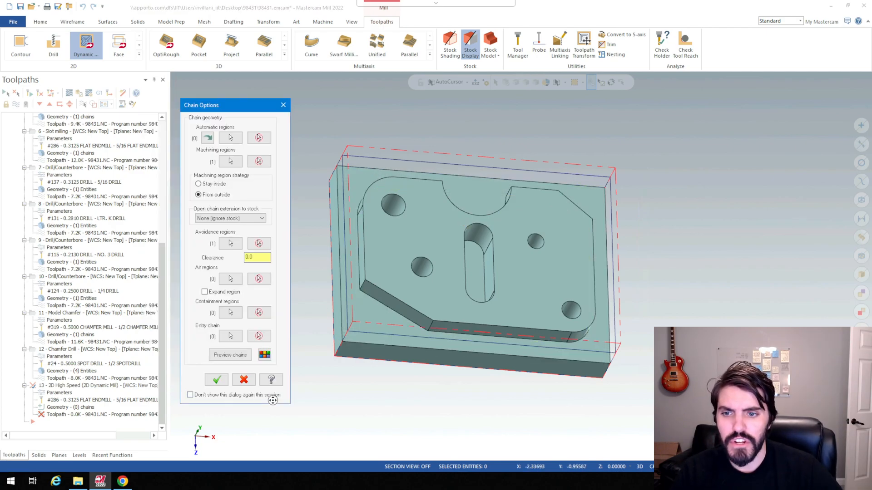
pyautogui.click(217, 379)
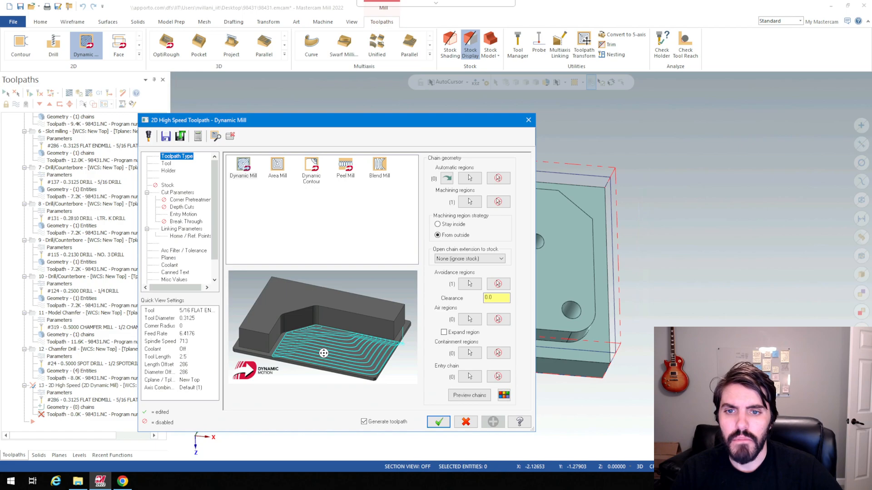
pyautogui.moveTo(414, 124)
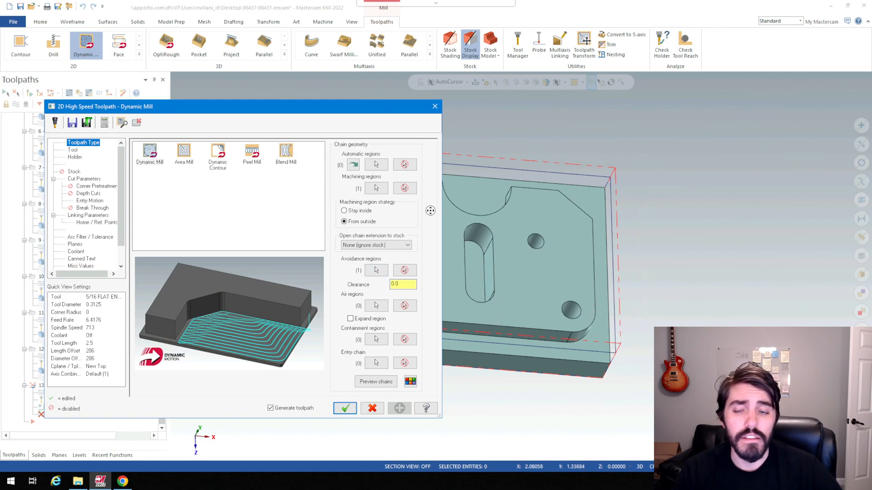
# - Use tool 292, the 5/8 flat endmill, commented '5/8 Rough Dynamic'
pyautogui.click(72, 149)
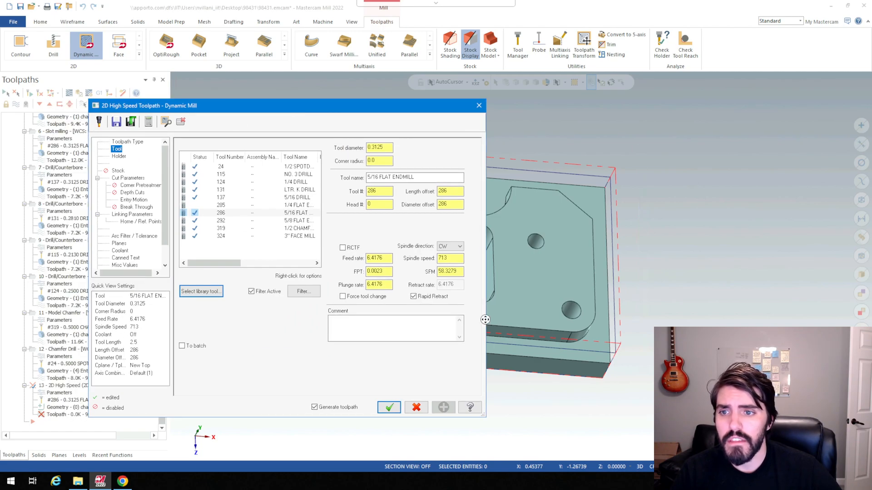
pyautogui.click(250, 221)
pyautogui.write('5/8')
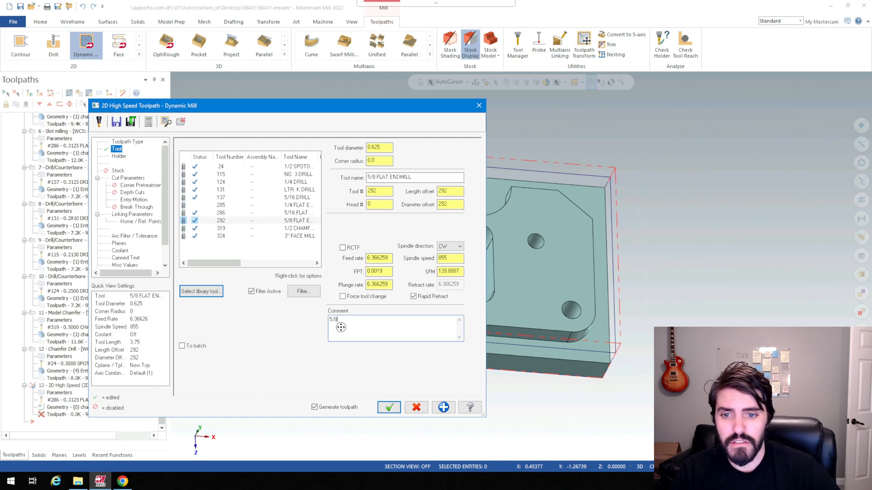
pyautogui.write('Rough')
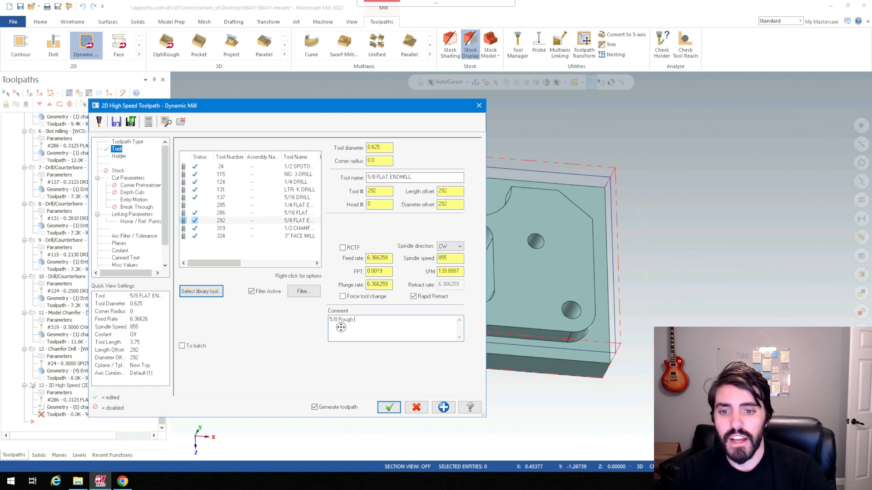
pyautogui.write('Dynamic')
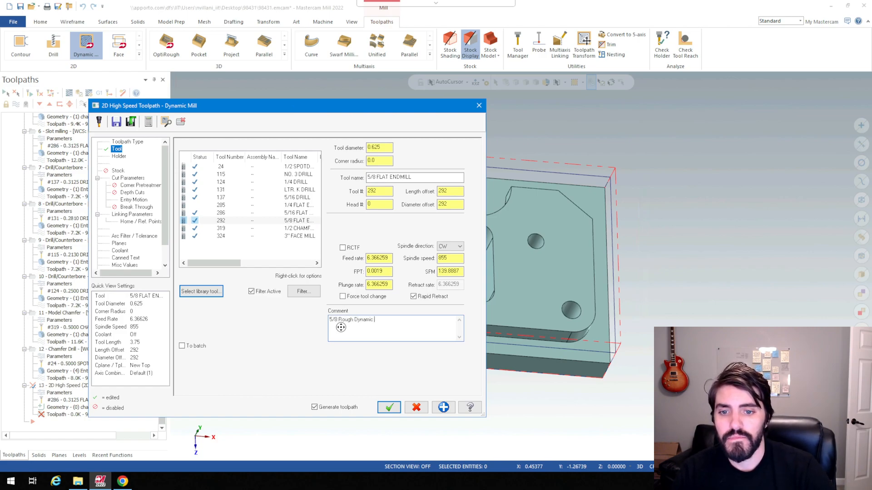
pyautogui.click(128, 178)
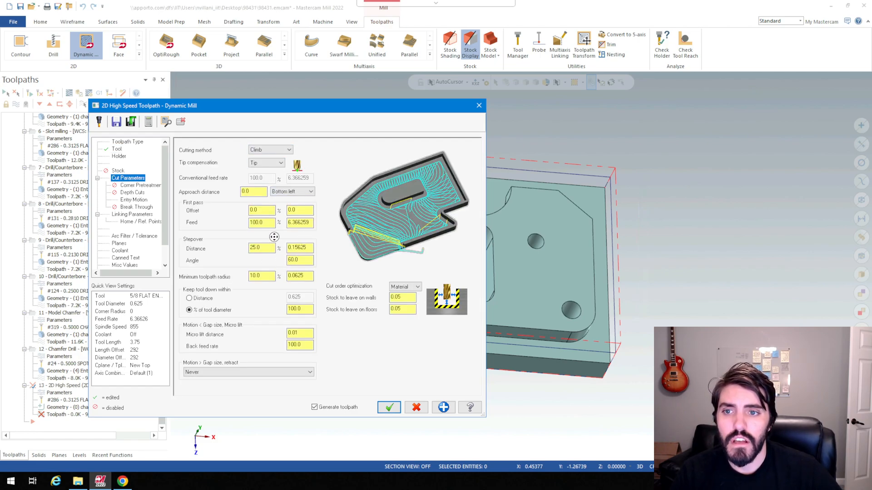
pyautogui.moveTo(328, 276)
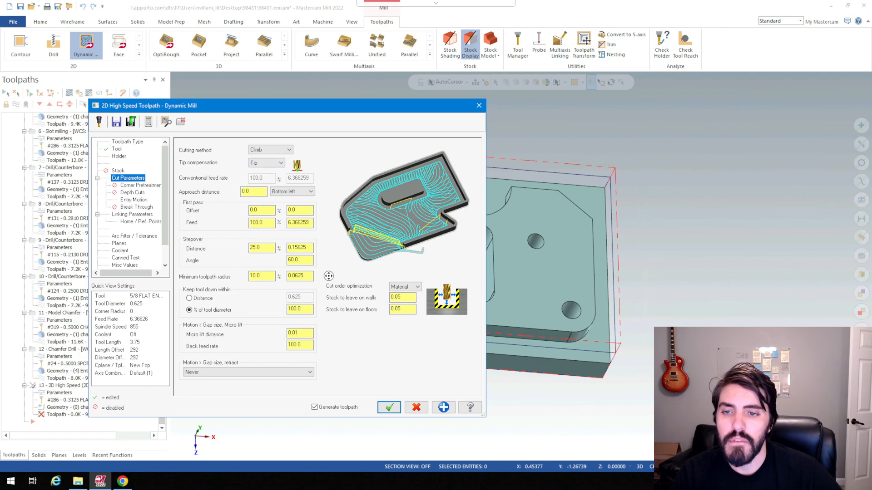
pyautogui.moveTo(231, 163)
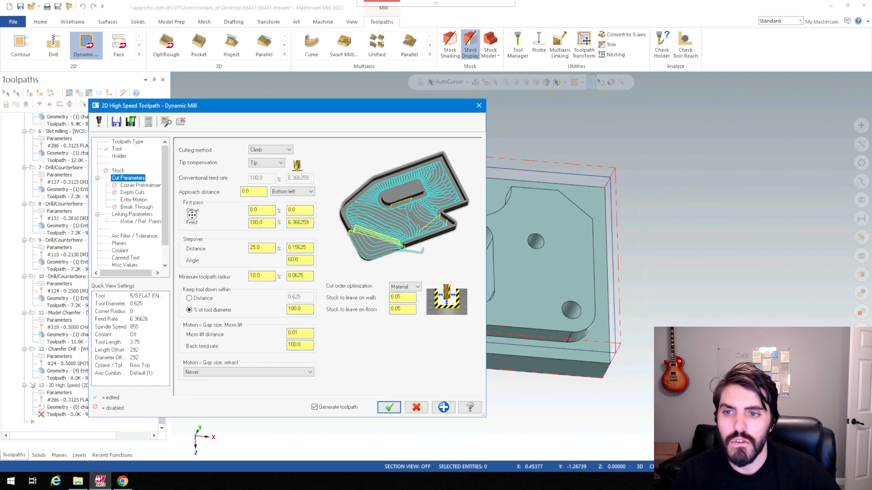
pyautogui.moveTo(342, 281)
pyautogui.write('.005')
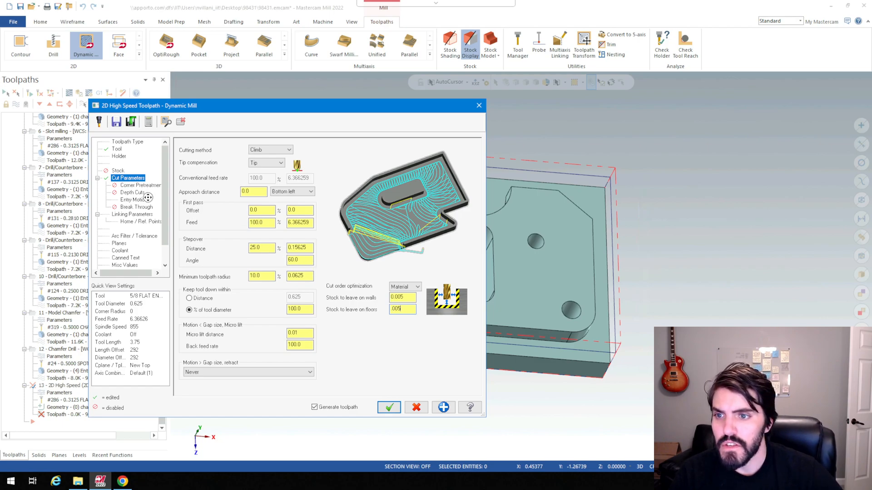
# - Review depth cuts and entry motion, then enable 1.0 clearance and edit top of stock
pyautogui.click(132, 192)
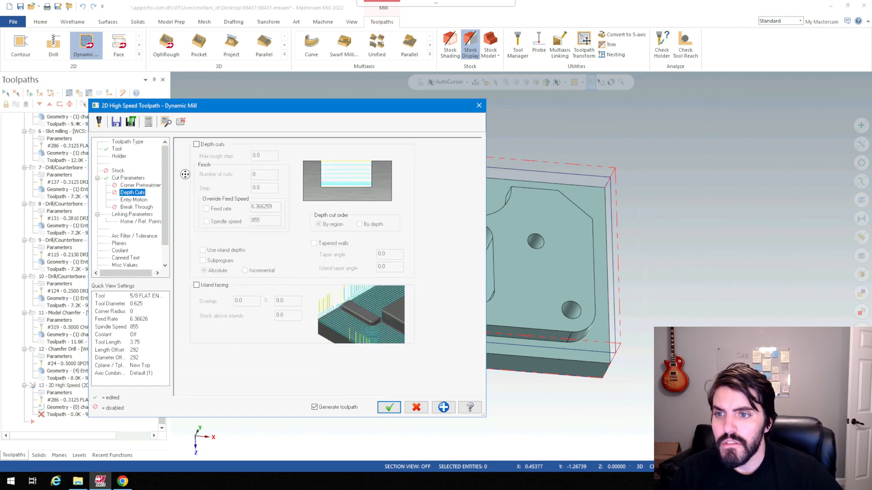
pyautogui.moveTo(149, 214)
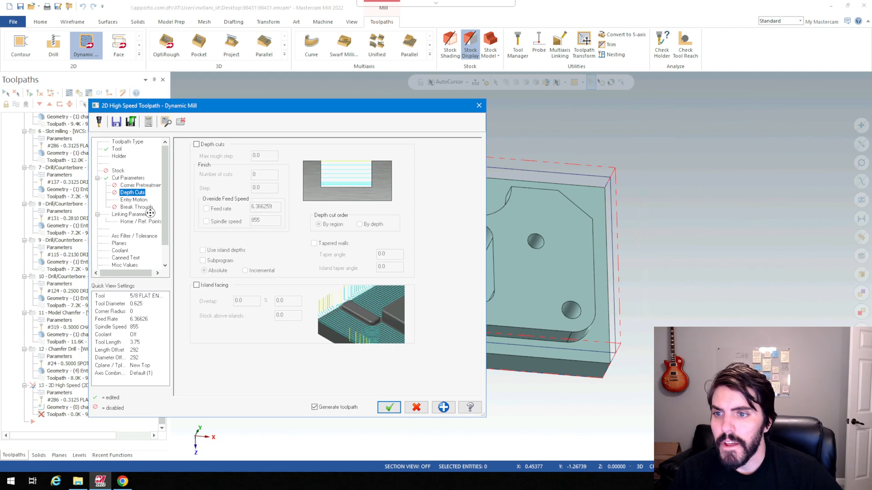
pyautogui.click(133, 200)
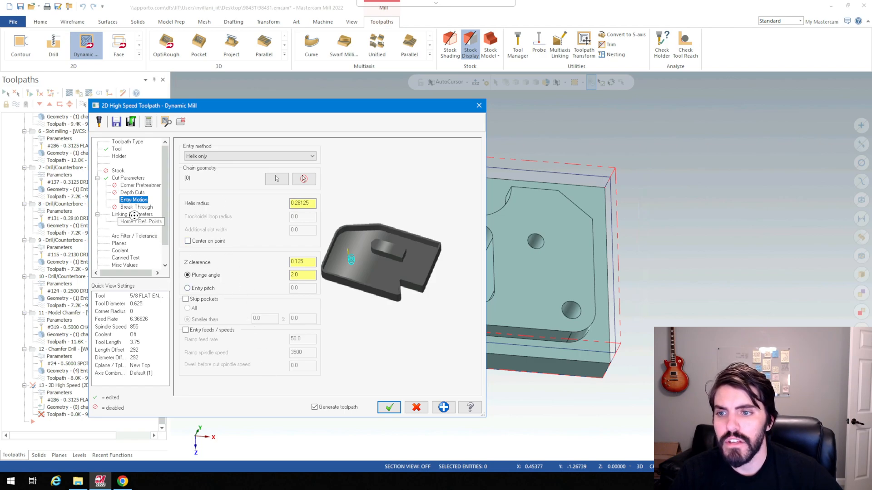
pyautogui.click(133, 213)
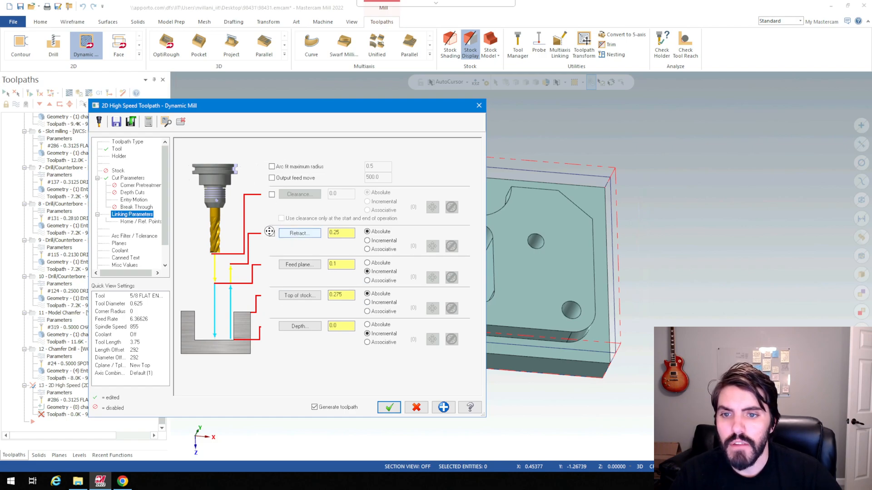
pyautogui.click(272, 192)
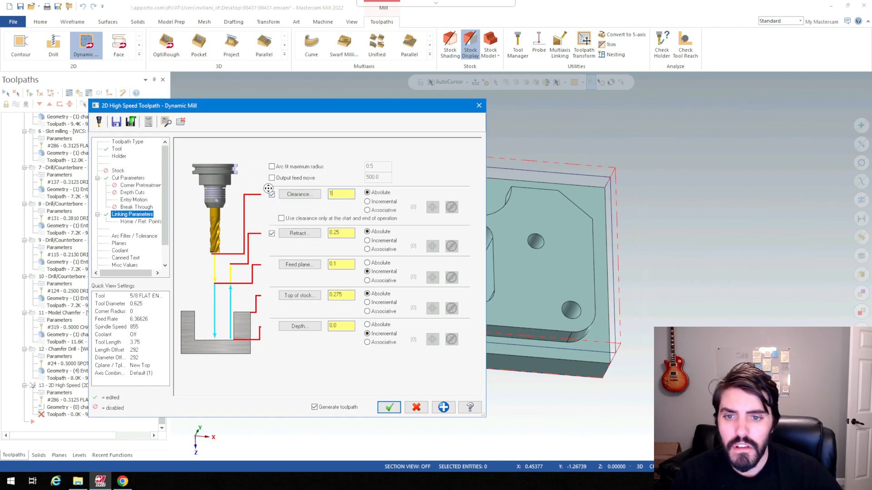
pyautogui.click(272, 193)
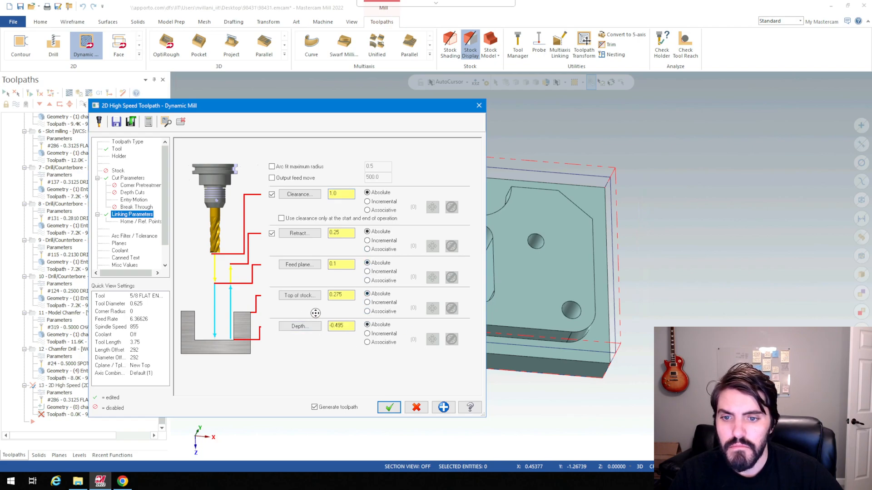
pyautogui.moveTo(321, 350)
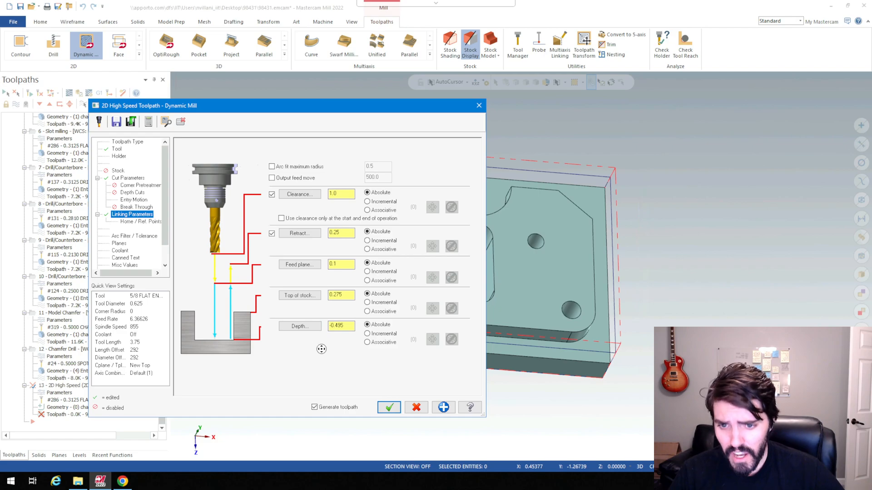
pyautogui.click(388, 407)
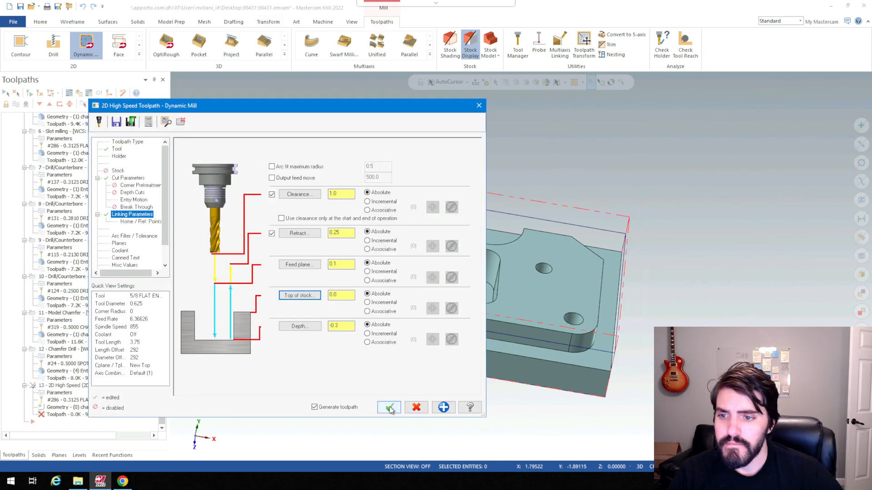
pyautogui.click(388, 406)
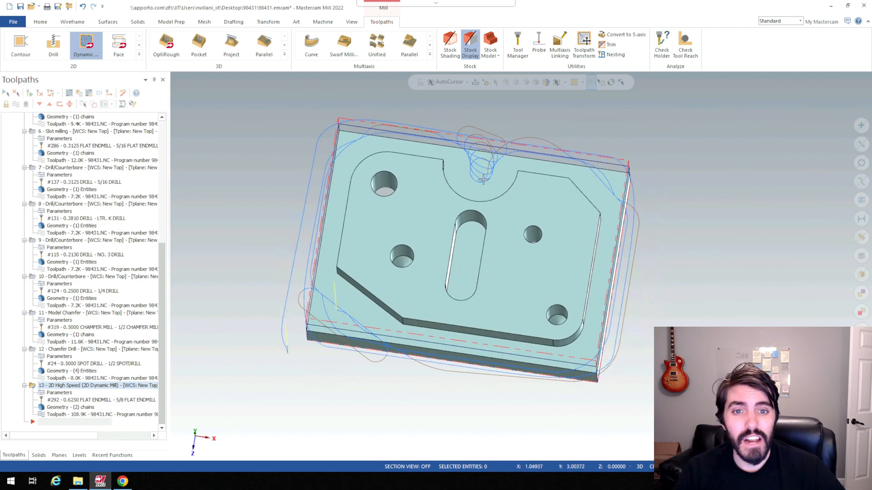
pyautogui.click(470, 44)
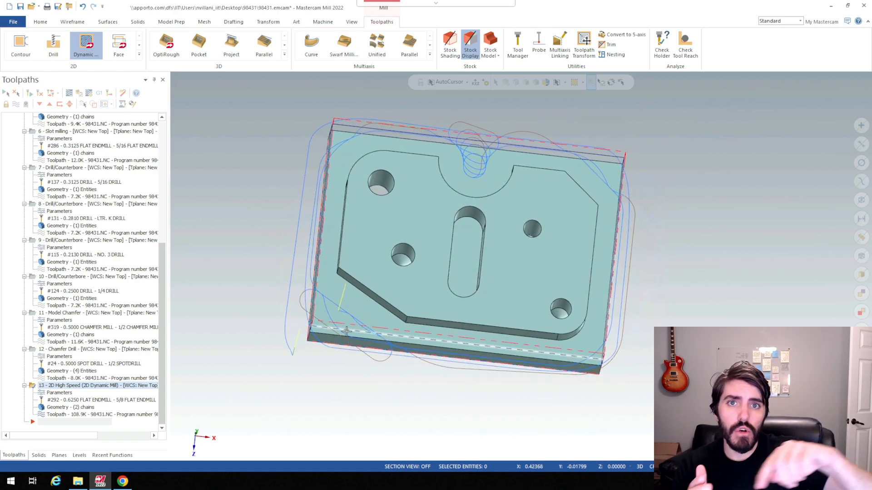
pyautogui.click(449, 44)
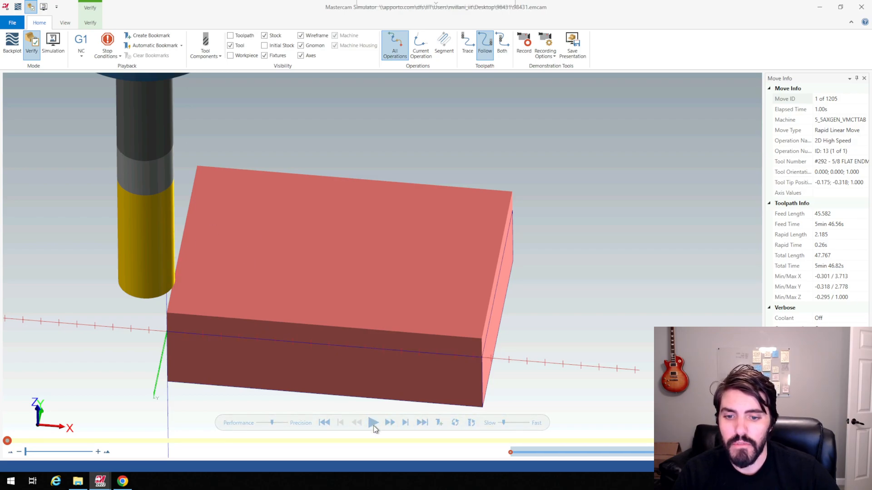
# - Play operation 13's simulation, pause it early, then resume cutting
pyautogui.click(373, 423)
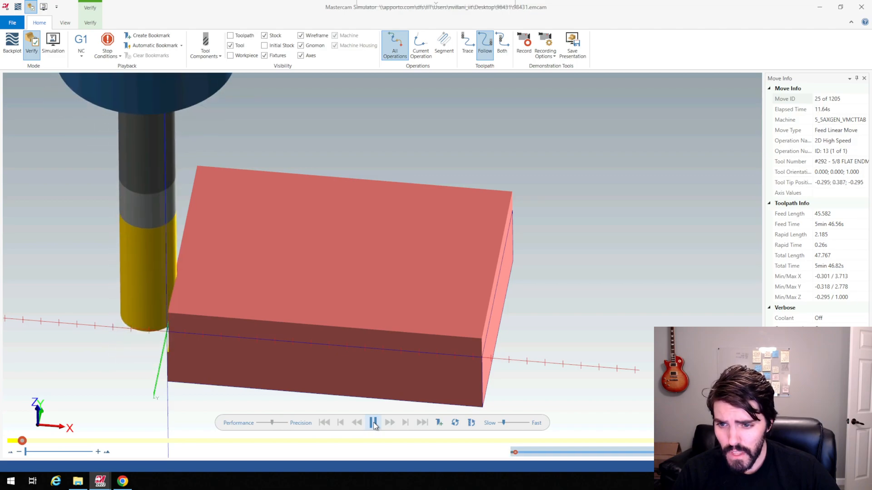
pyautogui.click(373, 423)
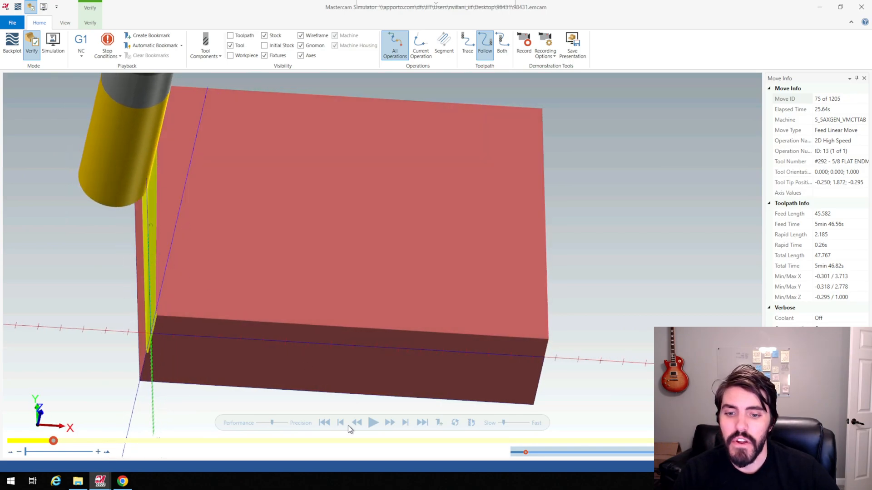
pyautogui.moveTo(373, 423)
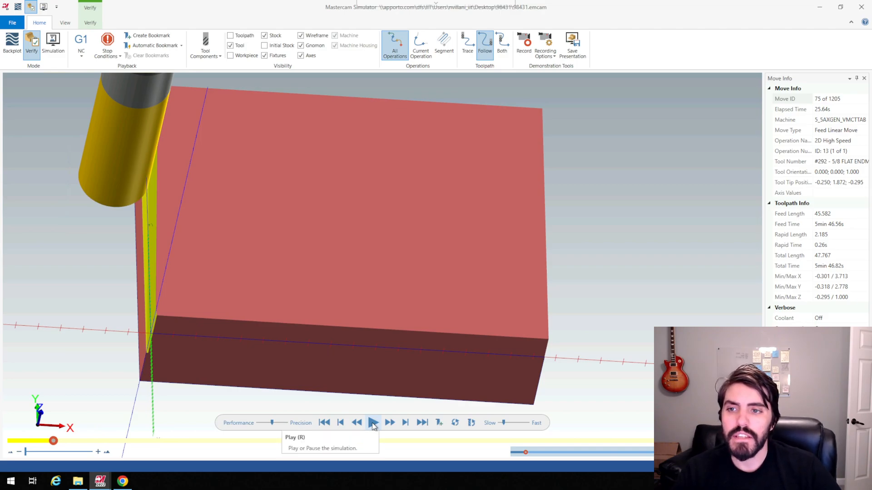
pyautogui.moveTo(357, 423)
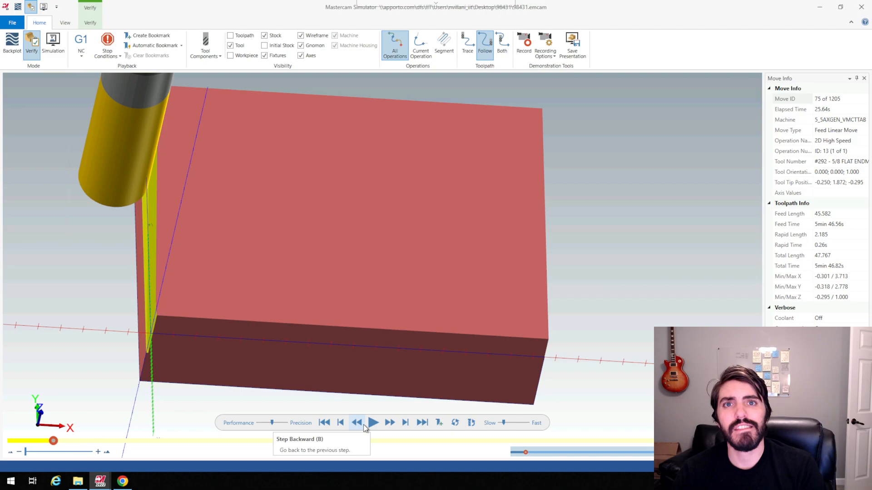
pyautogui.moveTo(376, 427)
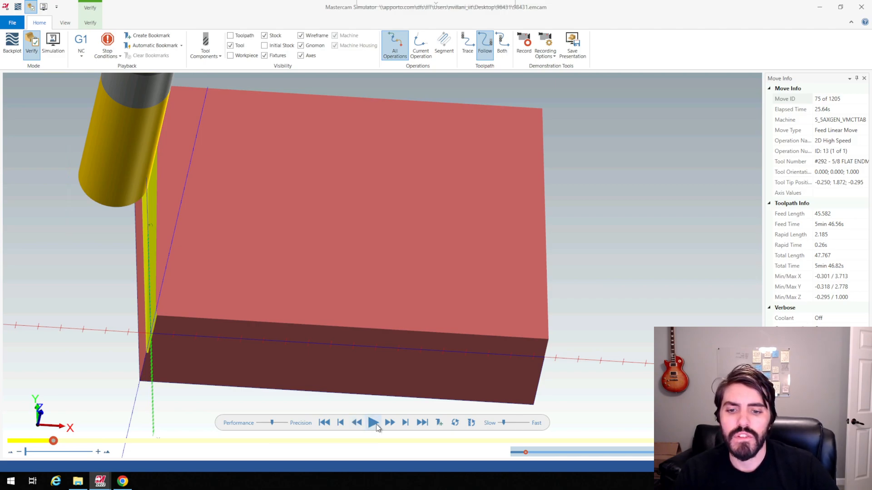
pyautogui.click(374, 423)
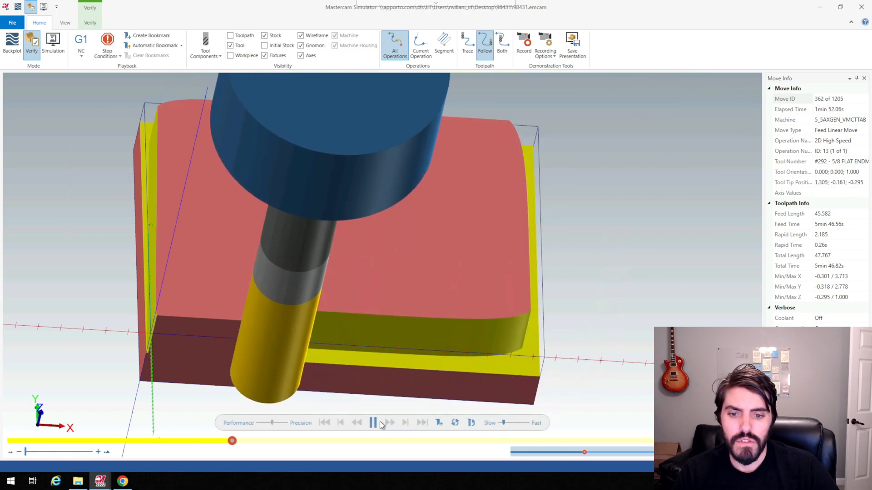
# - Pause and resume the roughing simulation until operation 13 clears around the island
pyautogui.click(373, 423)
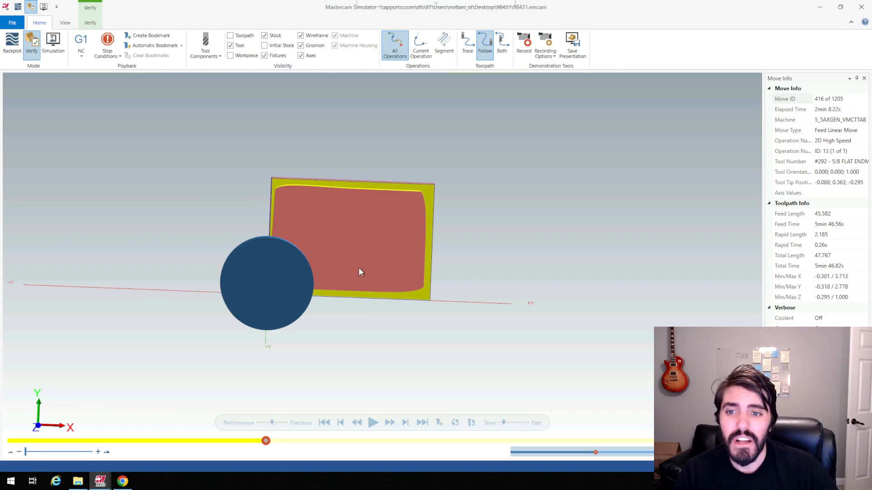
pyautogui.moveTo(359, 265)
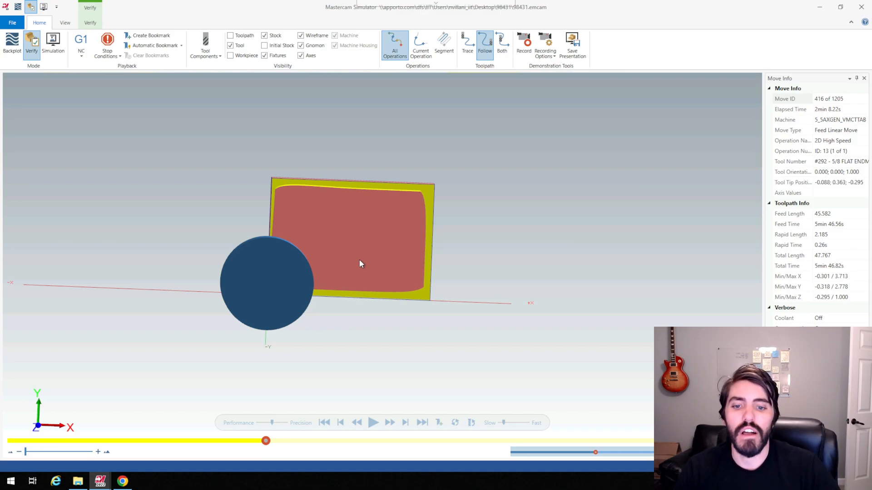
pyautogui.click(374, 422)
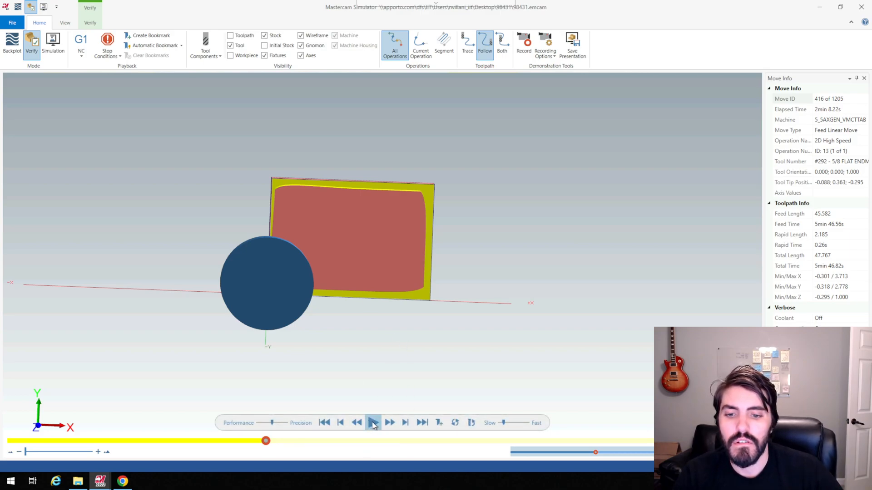
pyautogui.click(373, 422)
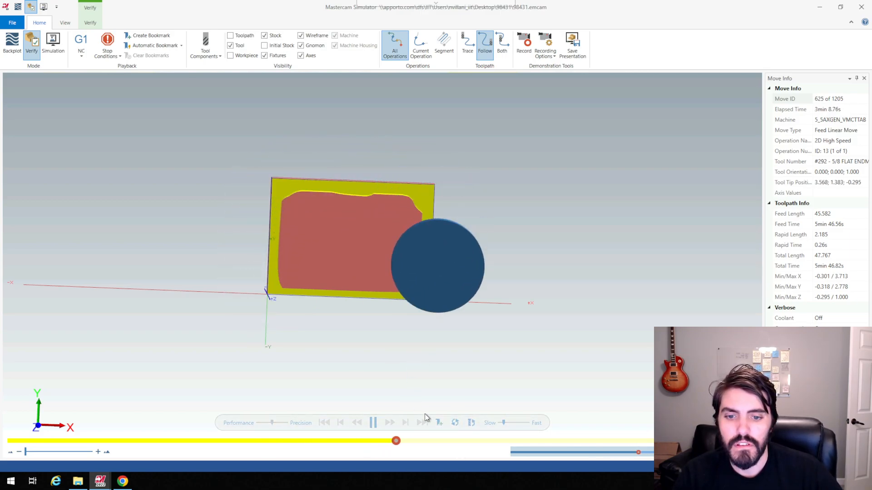
pyautogui.click(372, 423)
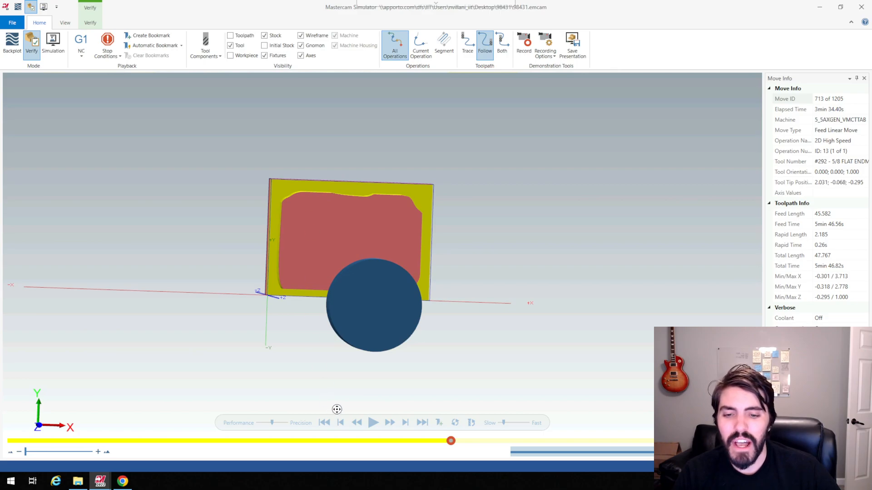
pyautogui.moveTo(363, 398)
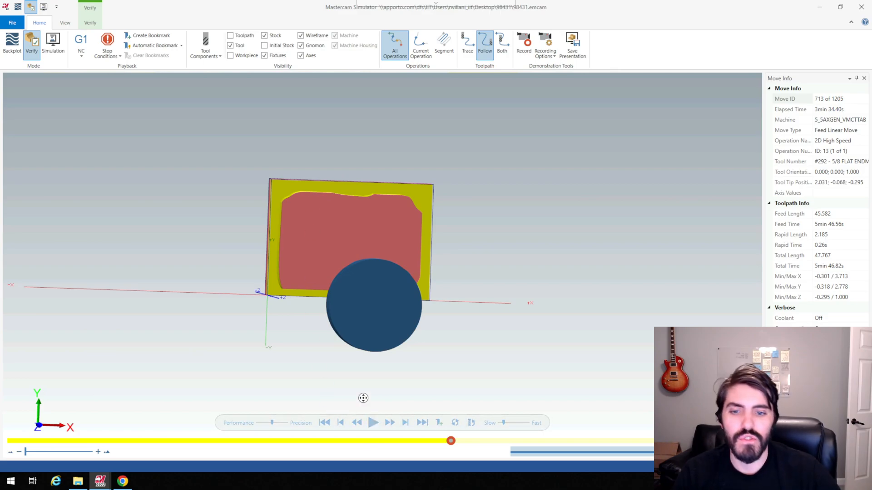
pyautogui.moveTo(370, 410)
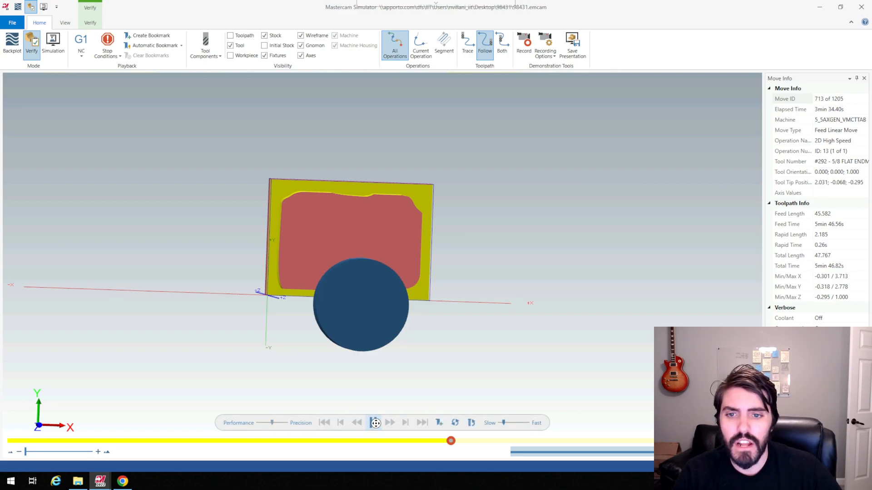
pyautogui.click(374, 422)
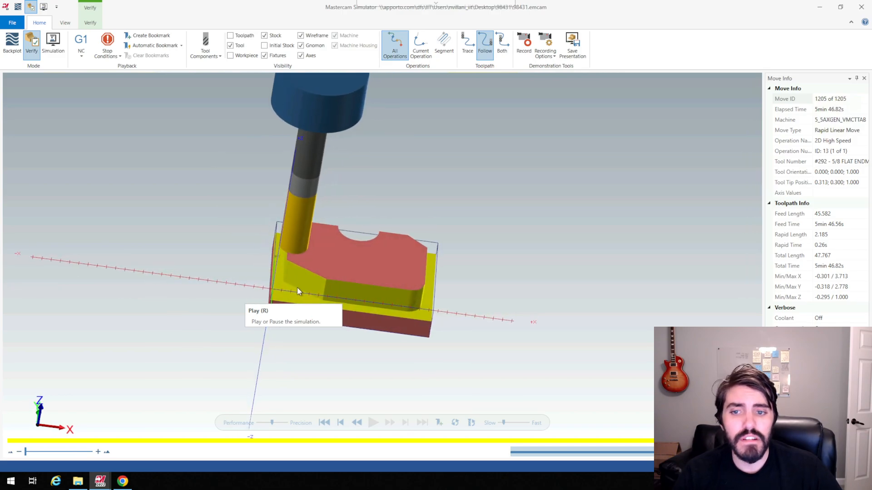
pyautogui.moveTo(322, 327)
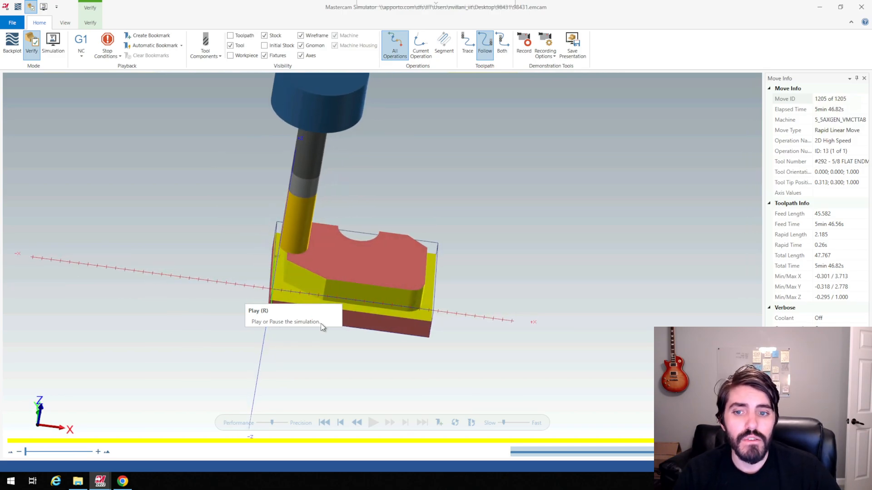
pyautogui.moveTo(300, 270)
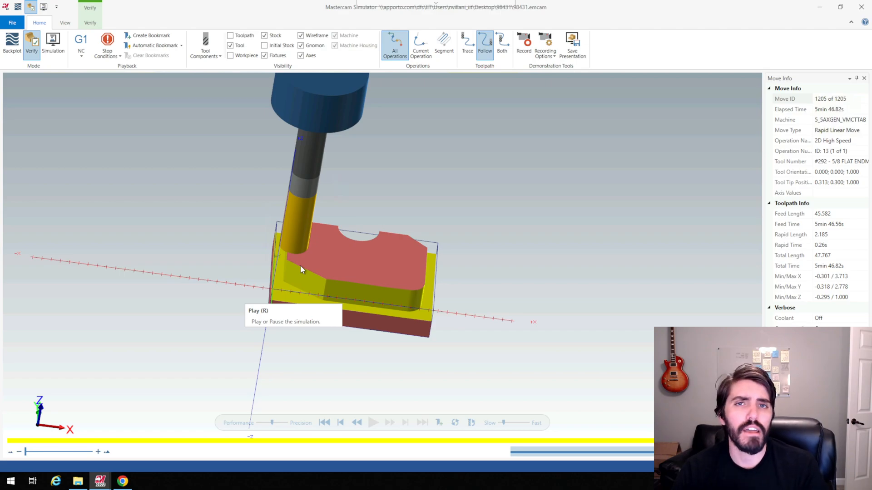
pyautogui.moveTo(279, 256)
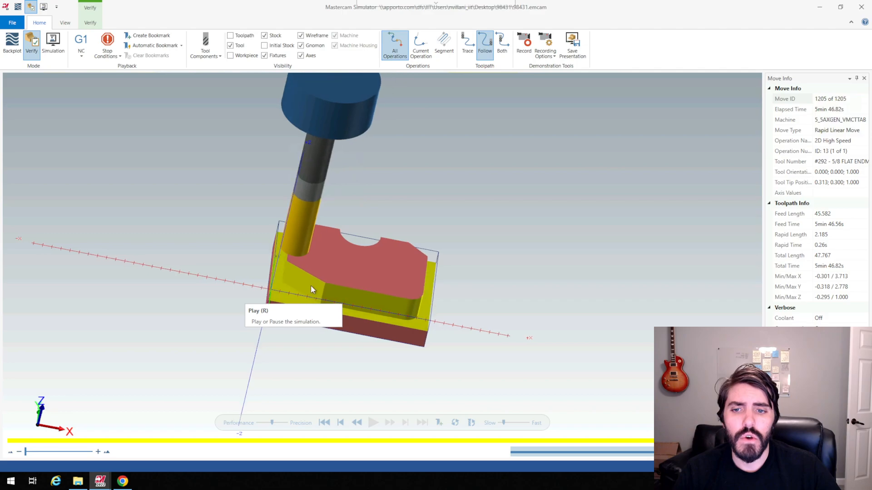
pyautogui.moveTo(493, 186)
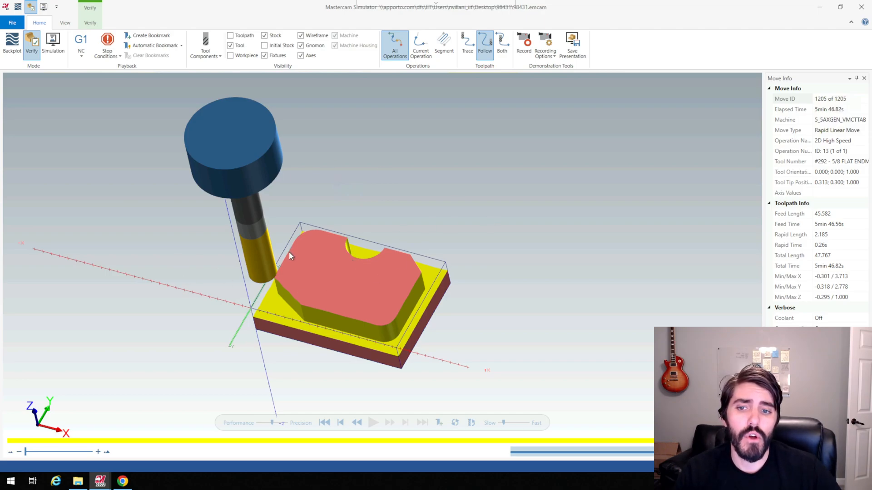
pyautogui.moveTo(297, 274)
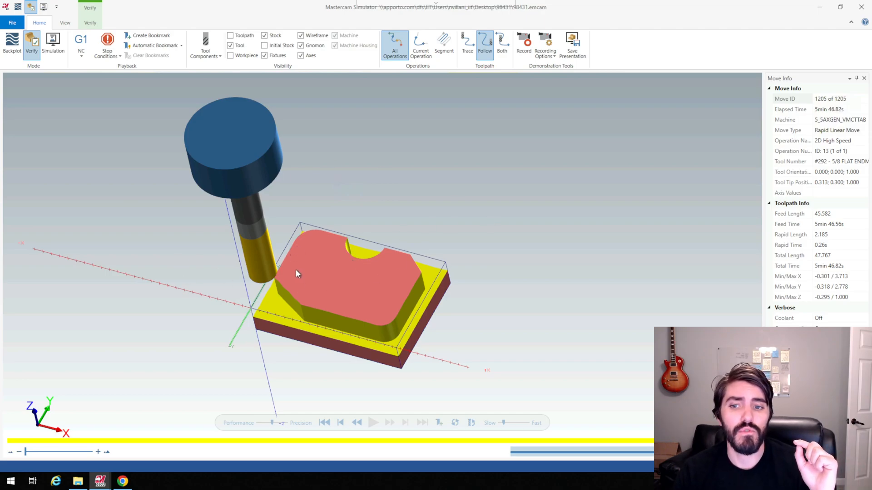